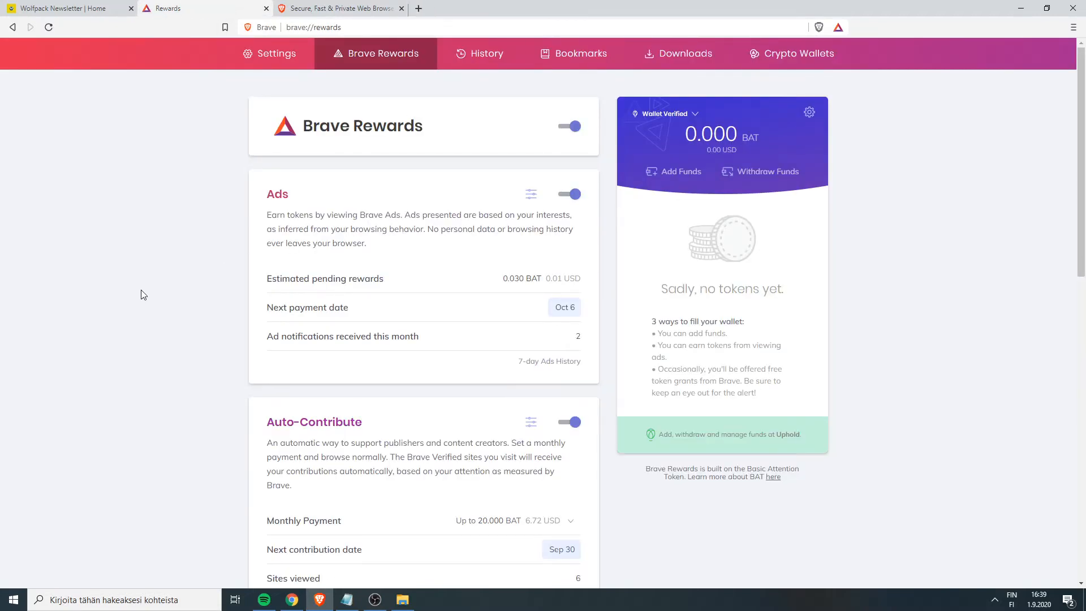
pyautogui.moveTo(139, 278)
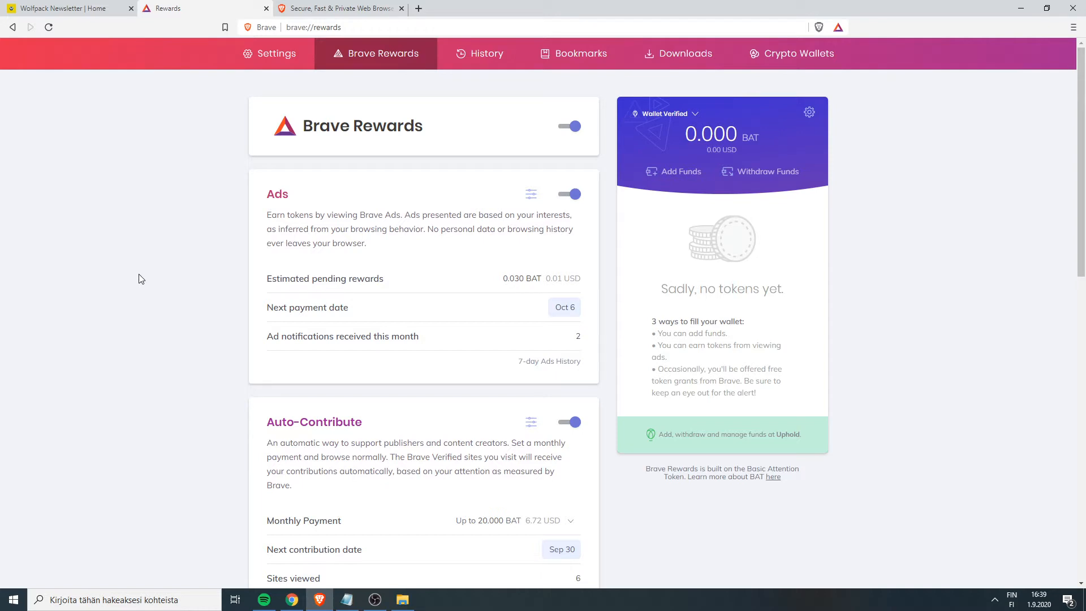
pyautogui.moveTo(142, 274)
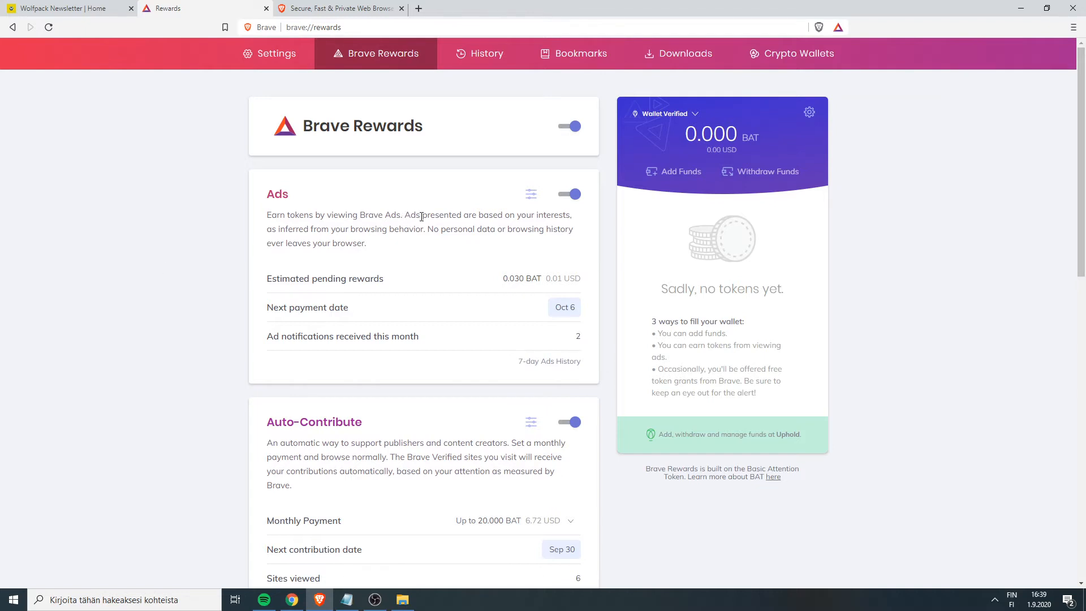
pyautogui.moveTo(299, 233)
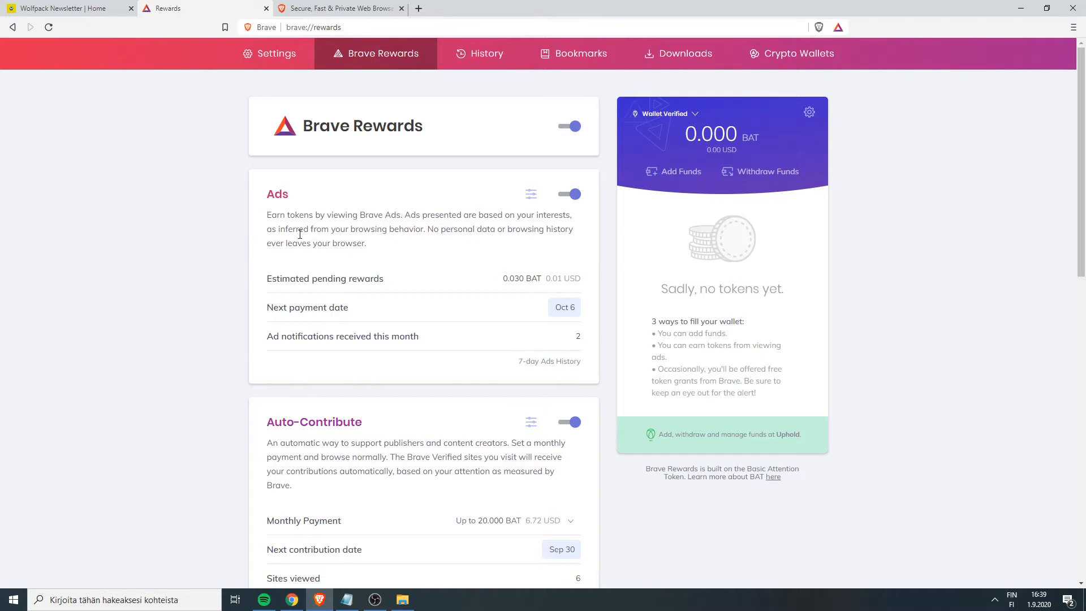
pyautogui.moveTo(433, 227)
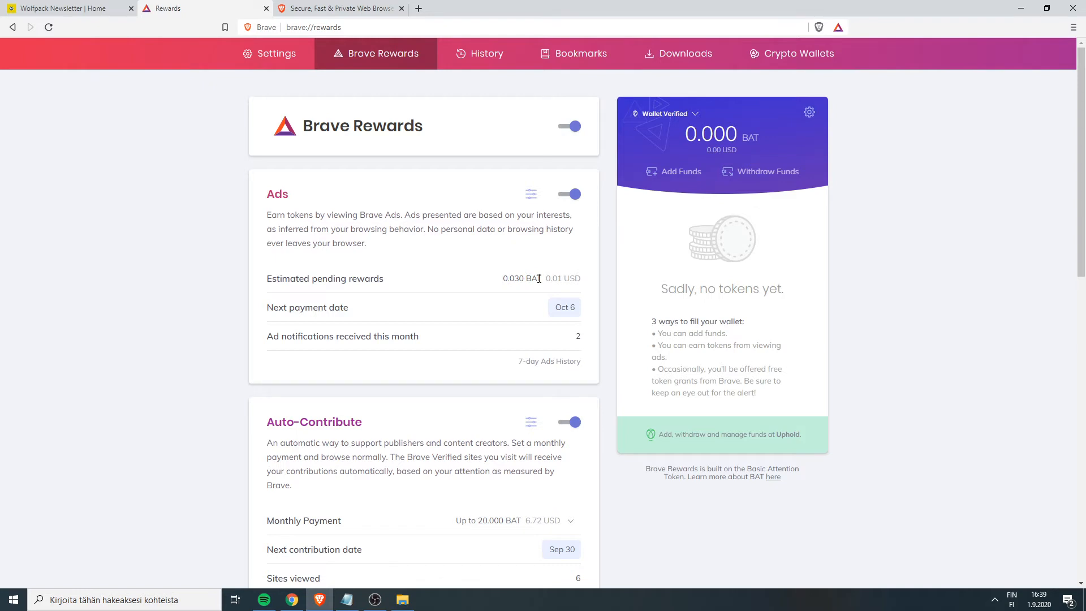
pyautogui.moveTo(736, 452)
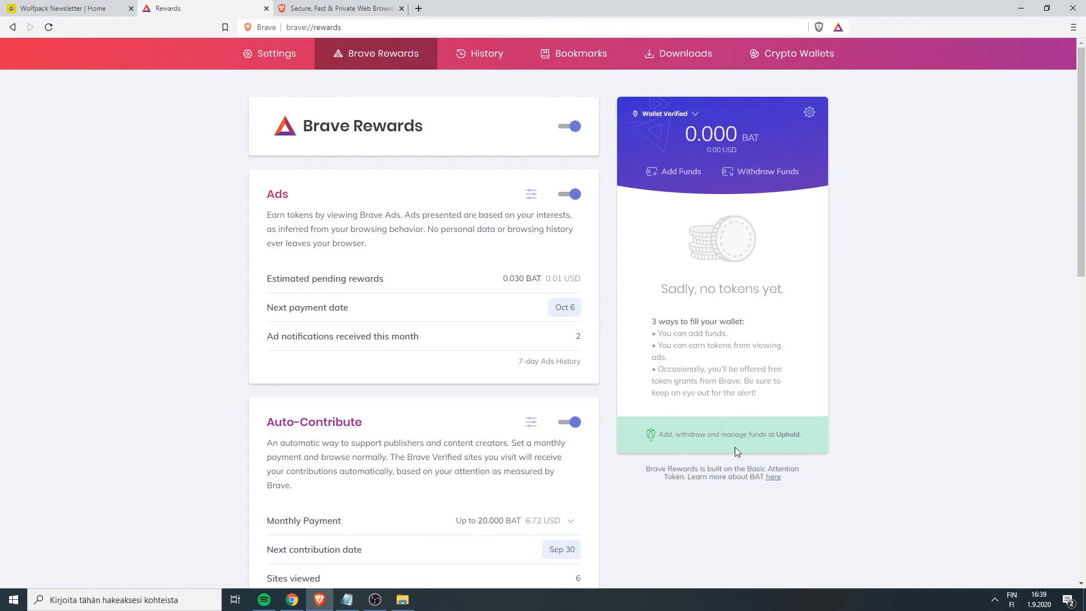
pyautogui.moveTo(530, 304)
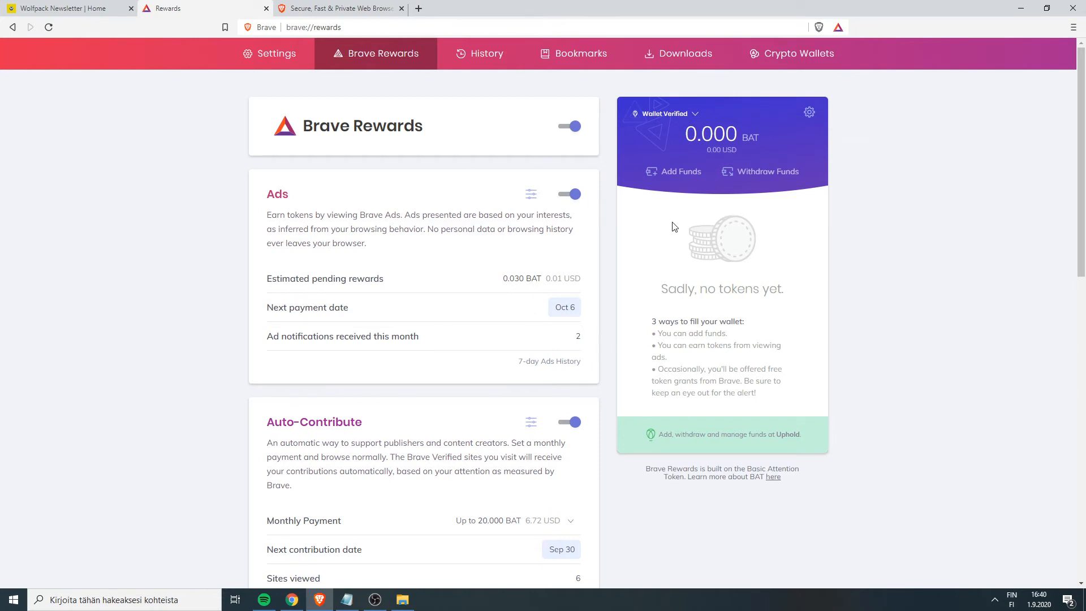
pyautogui.moveTo(711, 444)
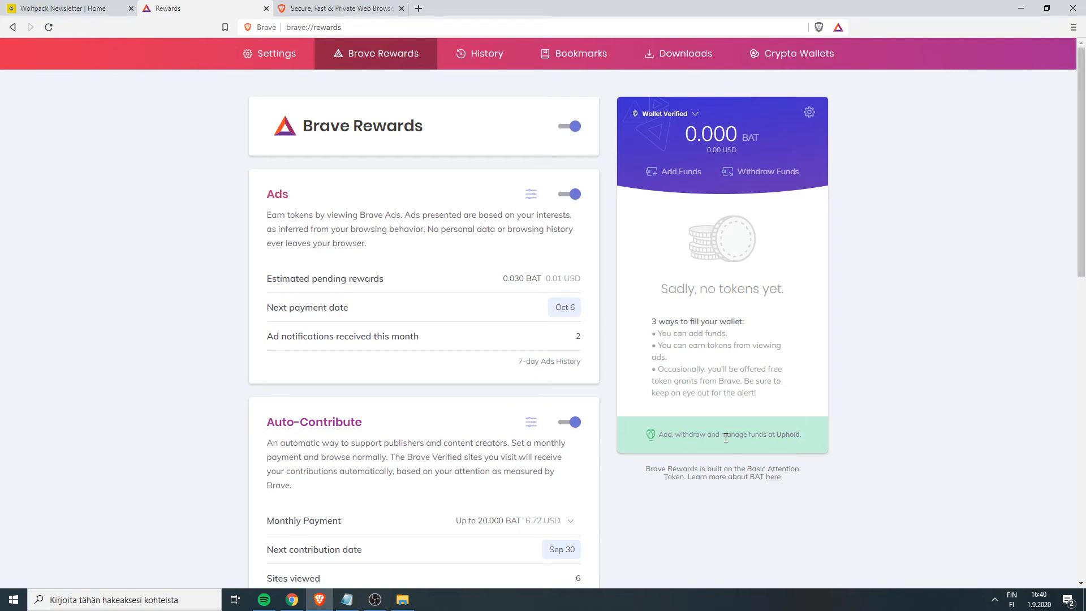
pyautogui.moveTo(677, 414)
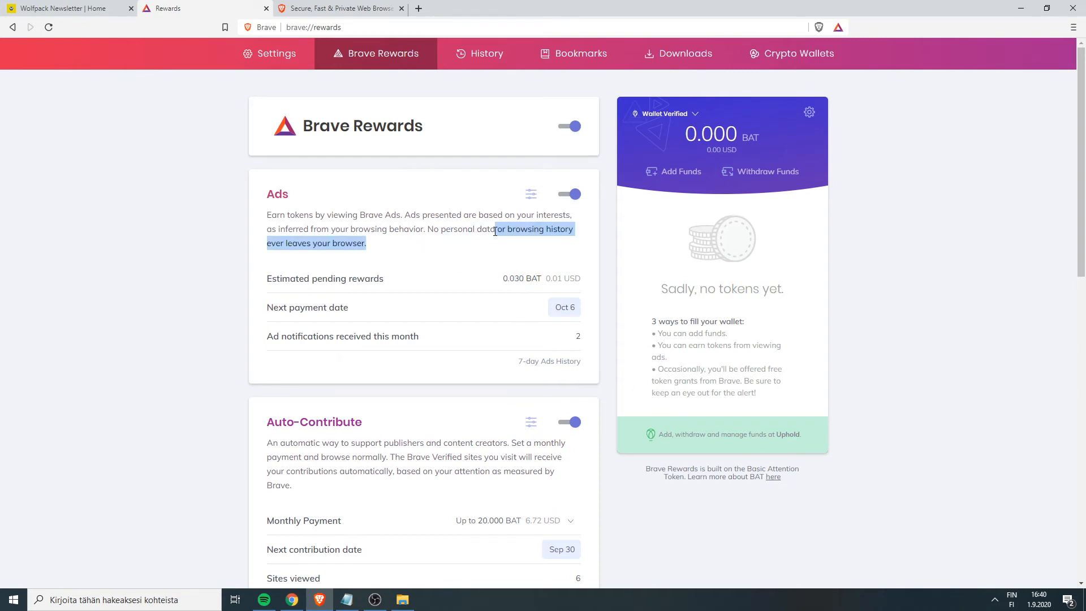
pyautogui.click(433, 243)
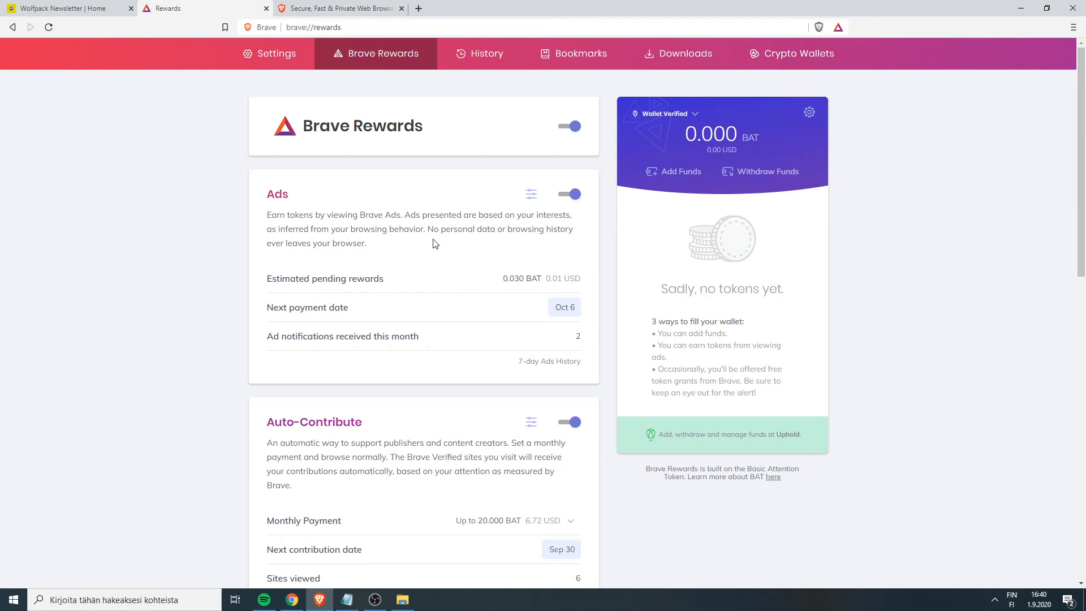
pyautogui.moveTo(405, 251)
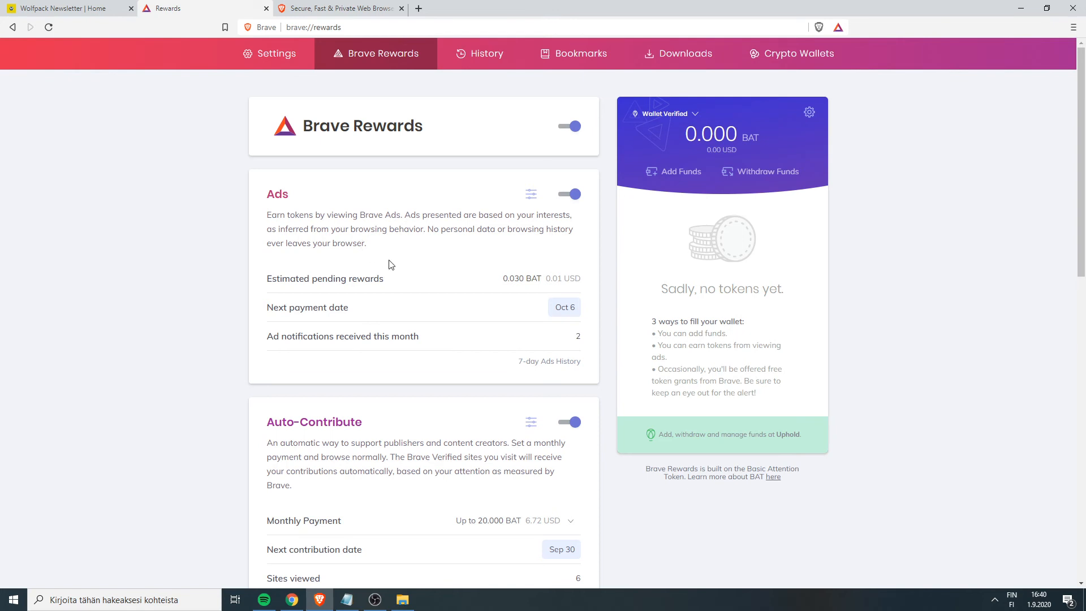
pyautogui.moveTo(321, 274)
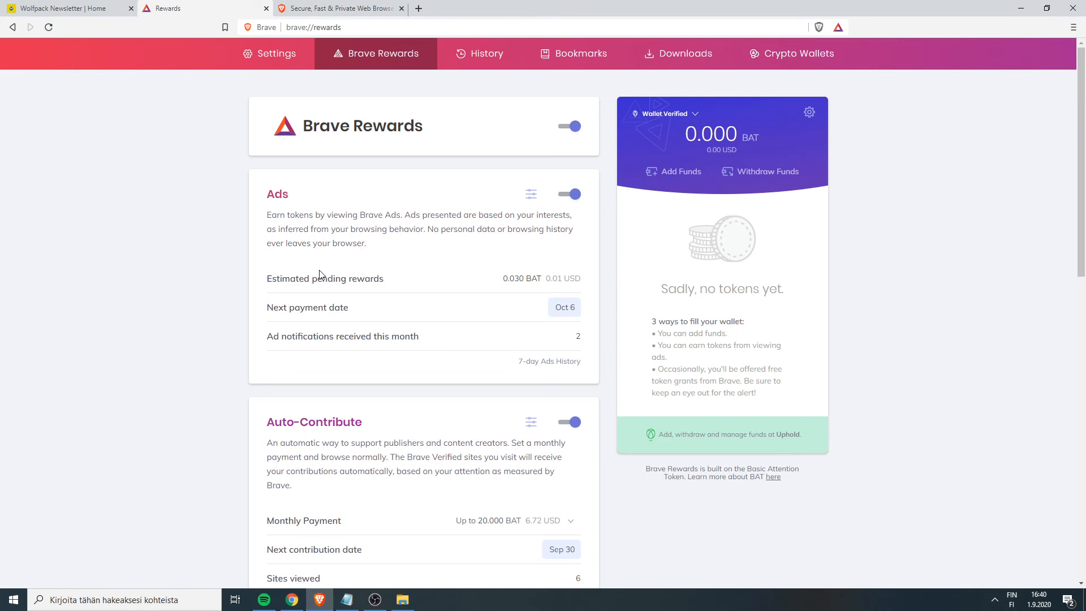
pyautogui.moveTo(338, 269)
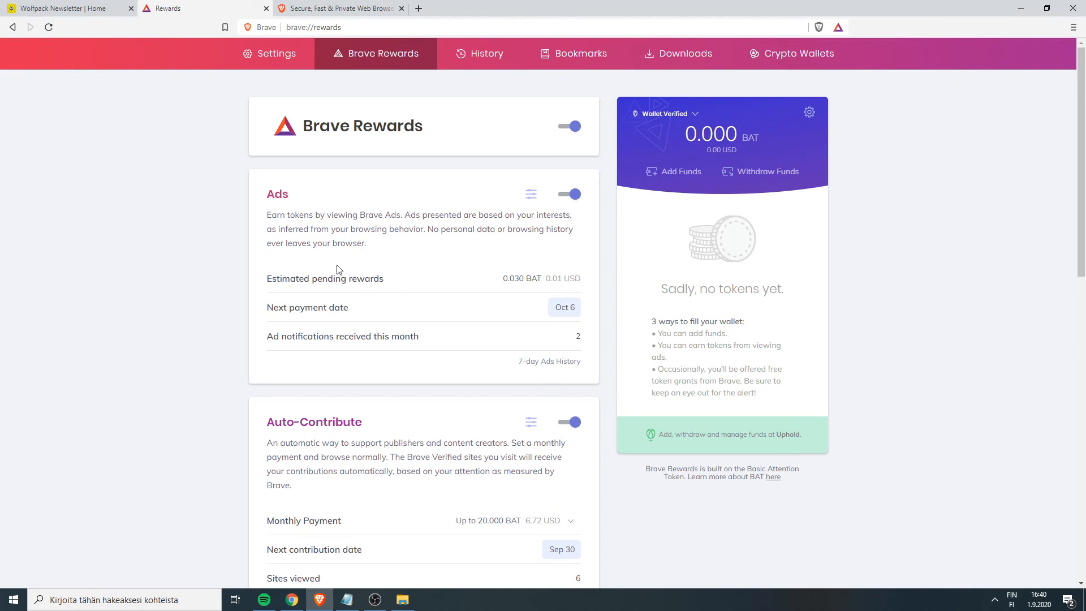
pyautogui.moveTo(344, 301)
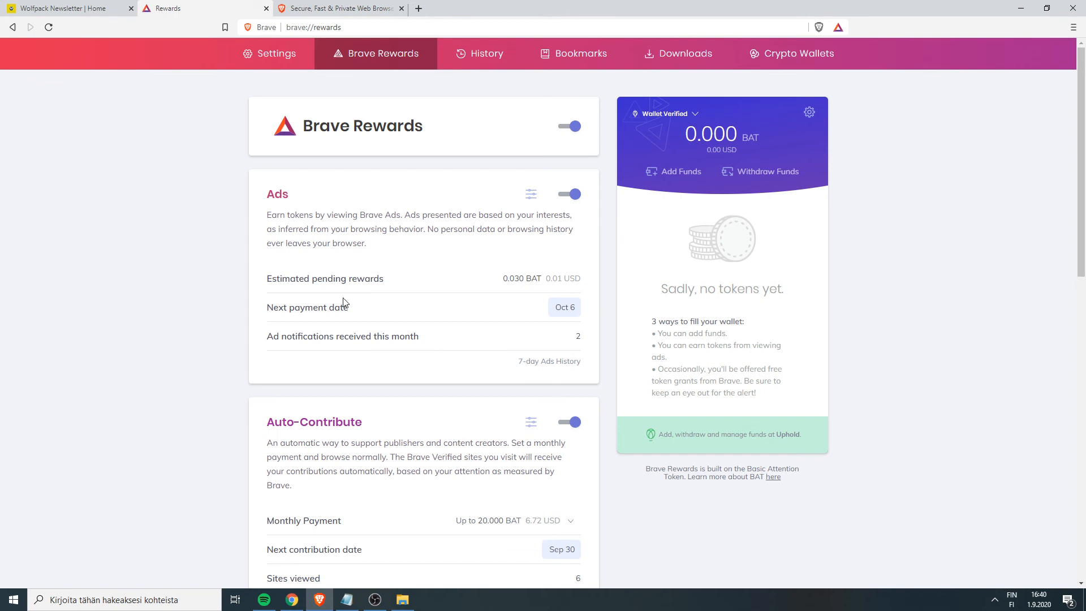
pyautogui.moveTo(344, 294)
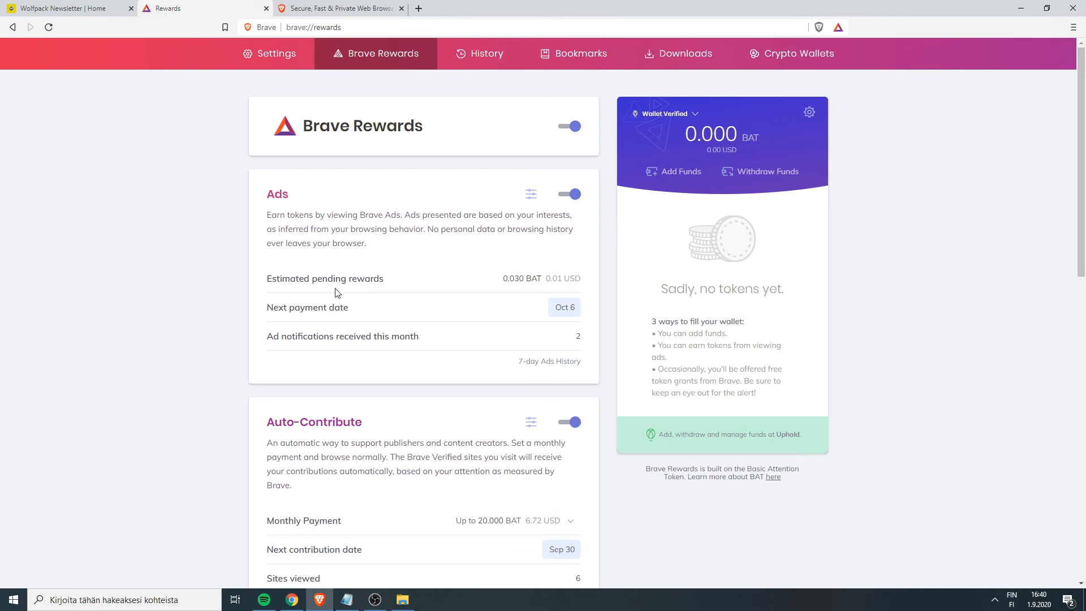